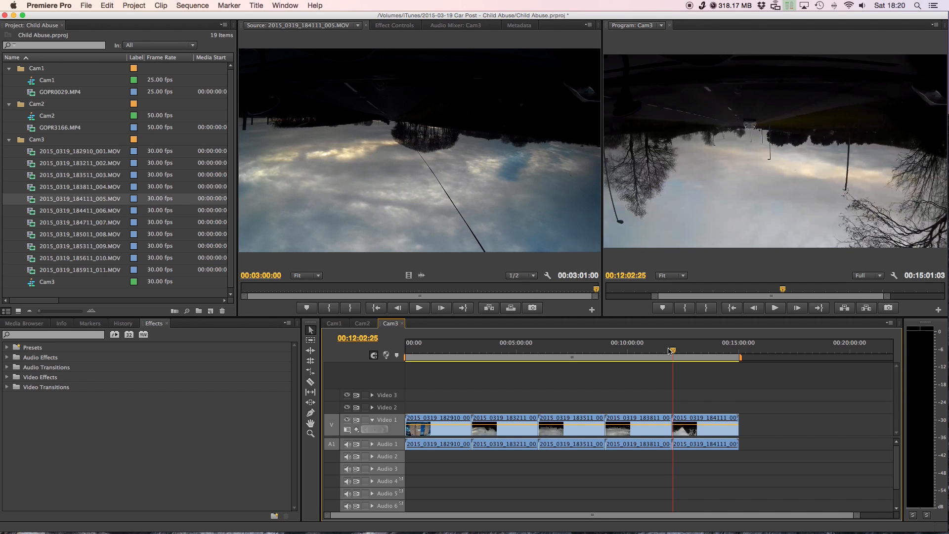
{"action": "mouse_move", "coordinate": [29, 194]}
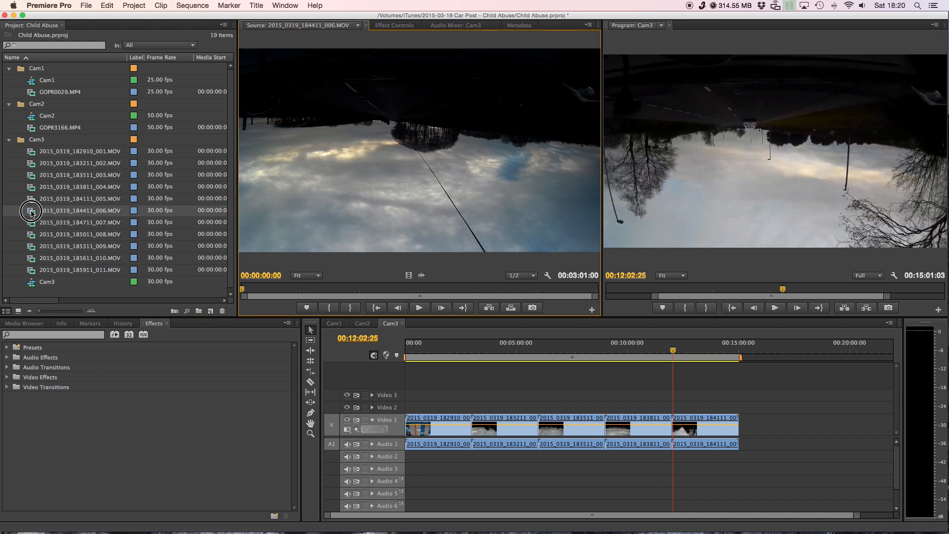
{"action": "mouse_move", "coordinate": [280, 264]}
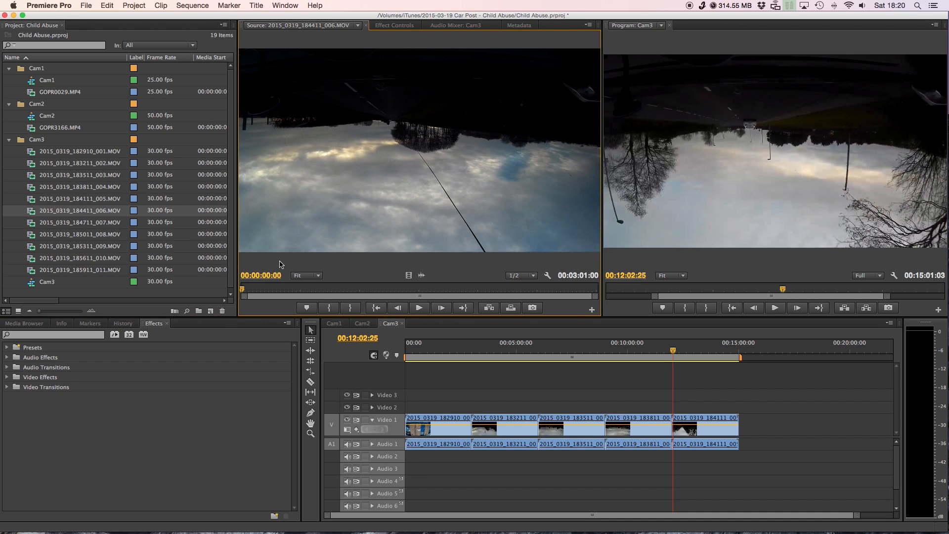
- Move clip 006's source playhead to 00:03:00:00, giving an In/Out duration of 00:03:01:00
{"action": "left_click", "coordinate": [260, 274]}
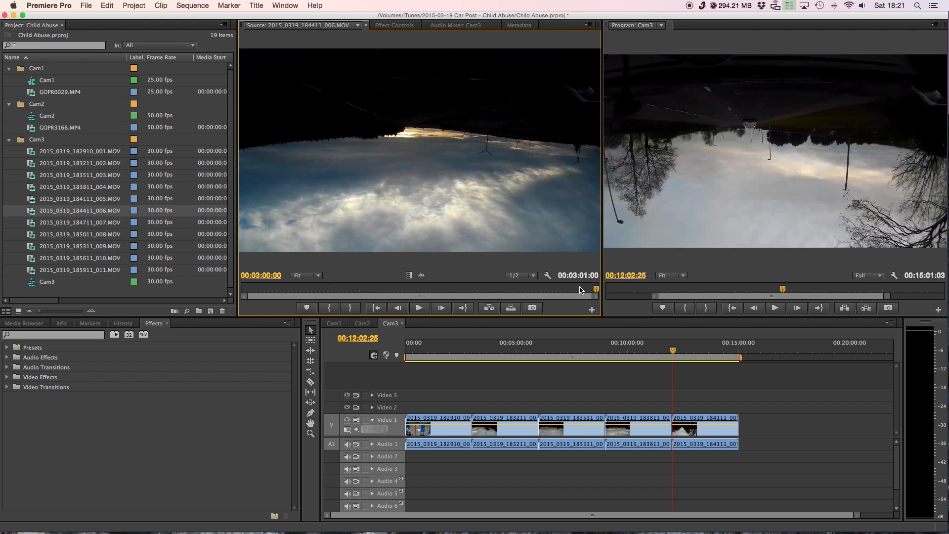
{"action": "mouse_move", "coordinate": [587, 280]}
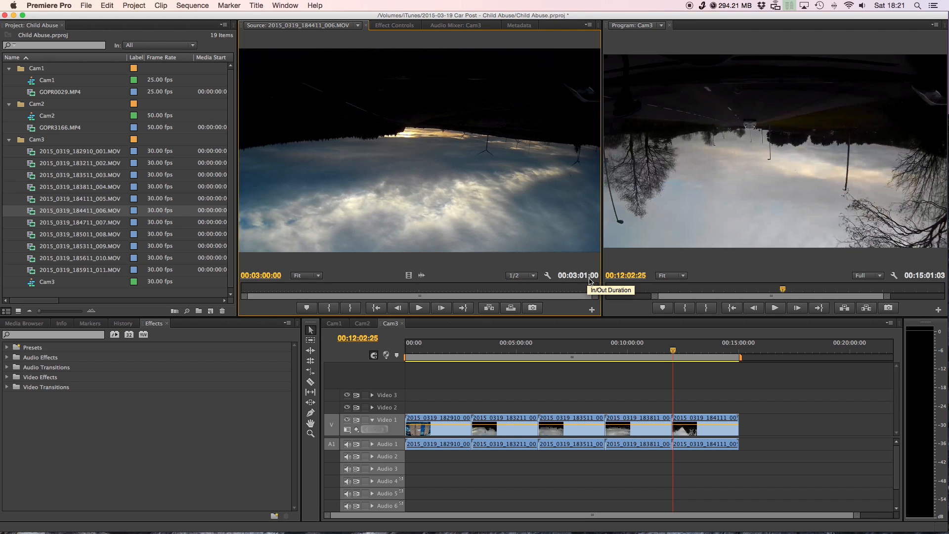
{"action": "mouse_move", "coordinate": [530, 289]}
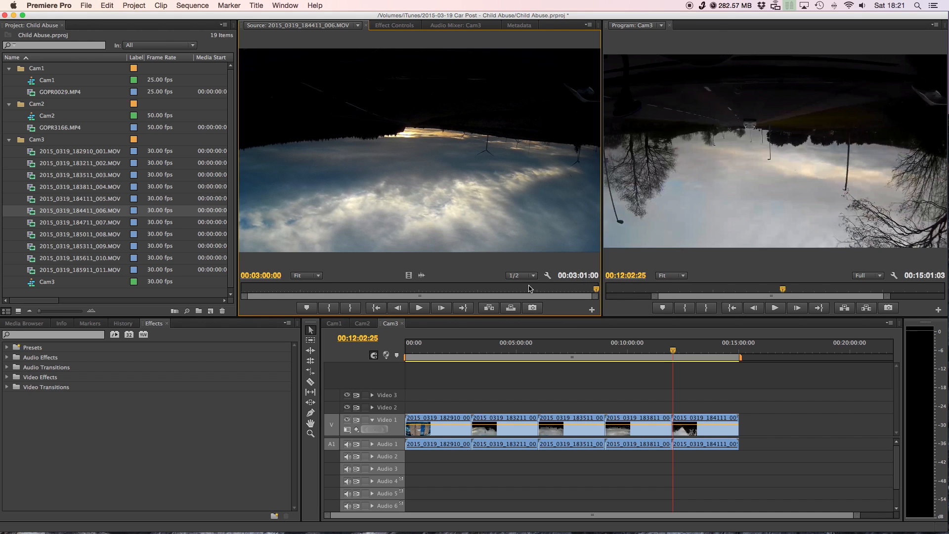